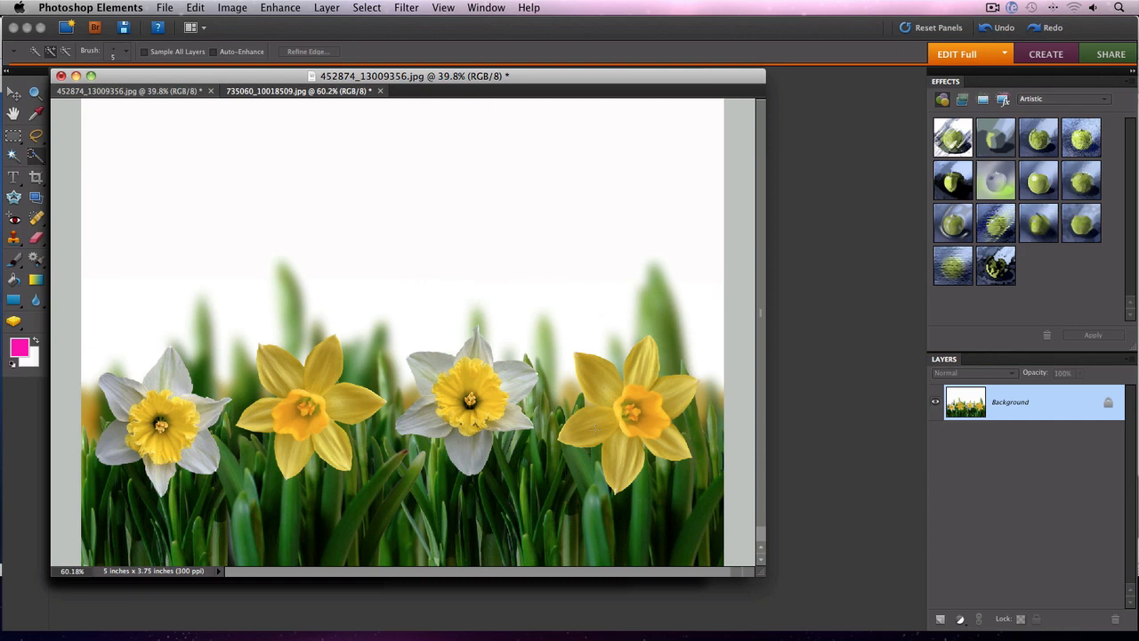
pyautogui.moveTo(258, 182)
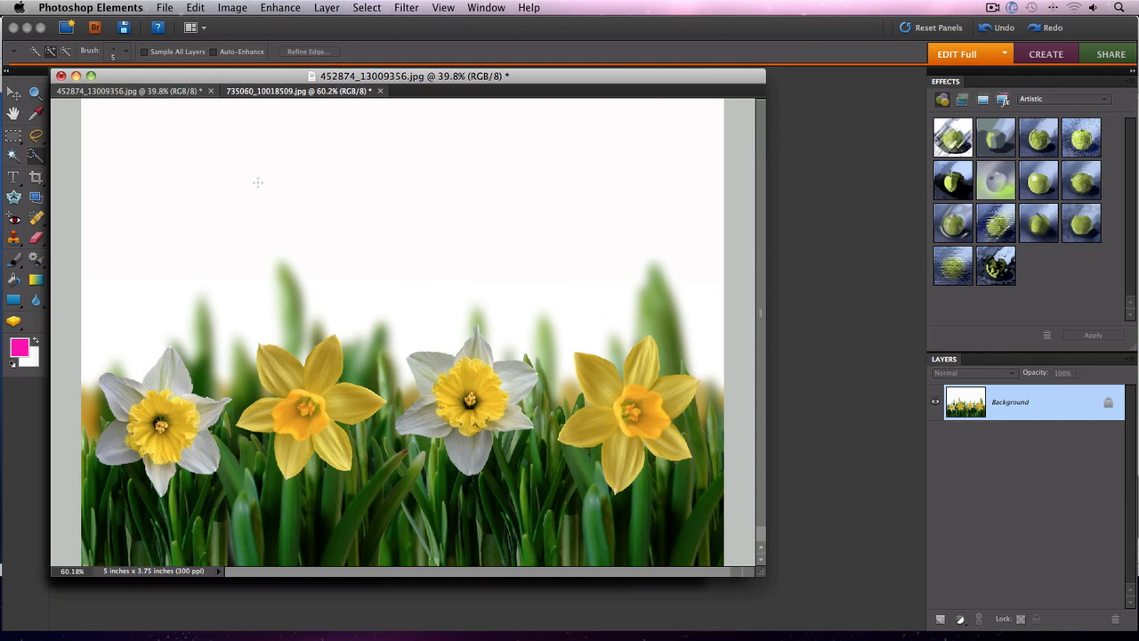
pyautogui.moveTo(13, 154)
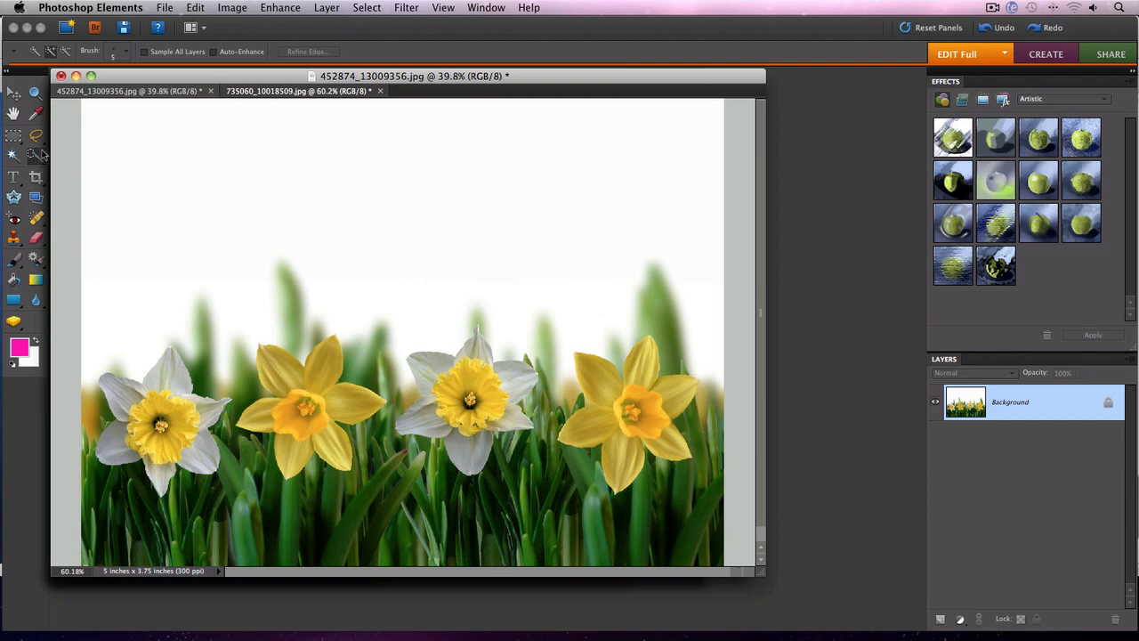
pyautogui.moveTo(89, 56)
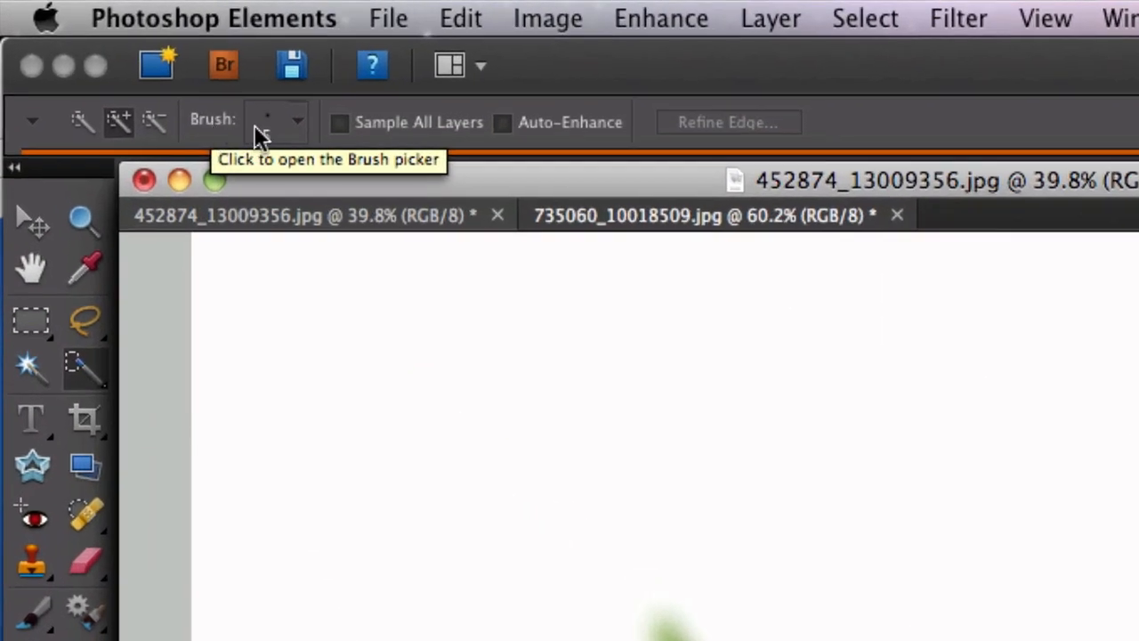
# Step: Show the Quick Selection tool's brush picker, currently at 5 px diameter
pyautogui.click(298, 122)
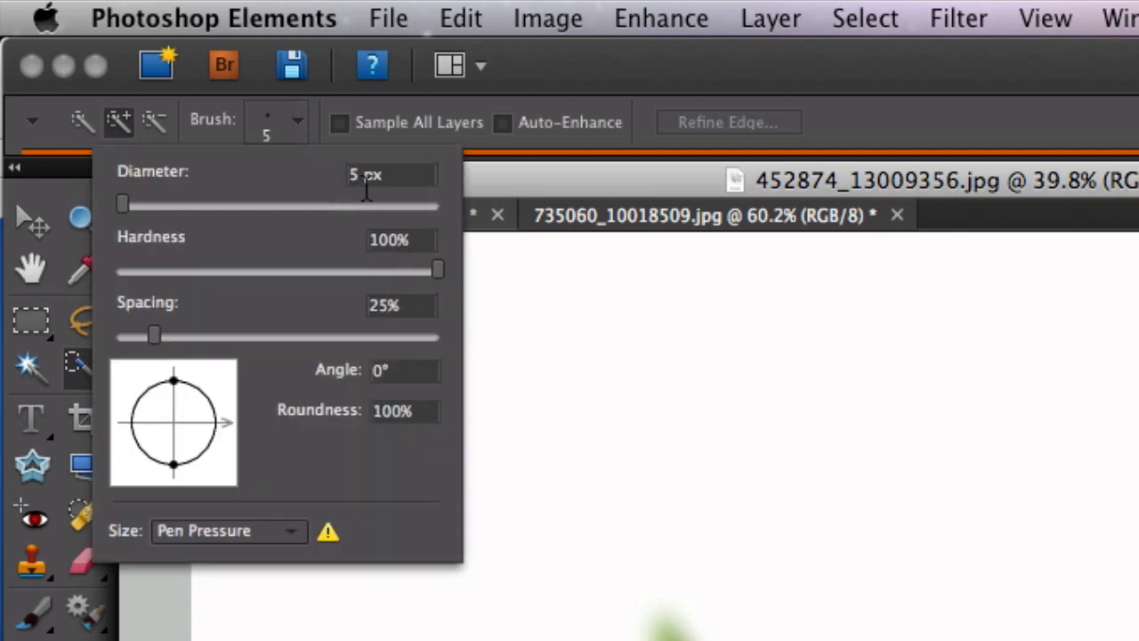
pyautogui.moveTo(373, 186)
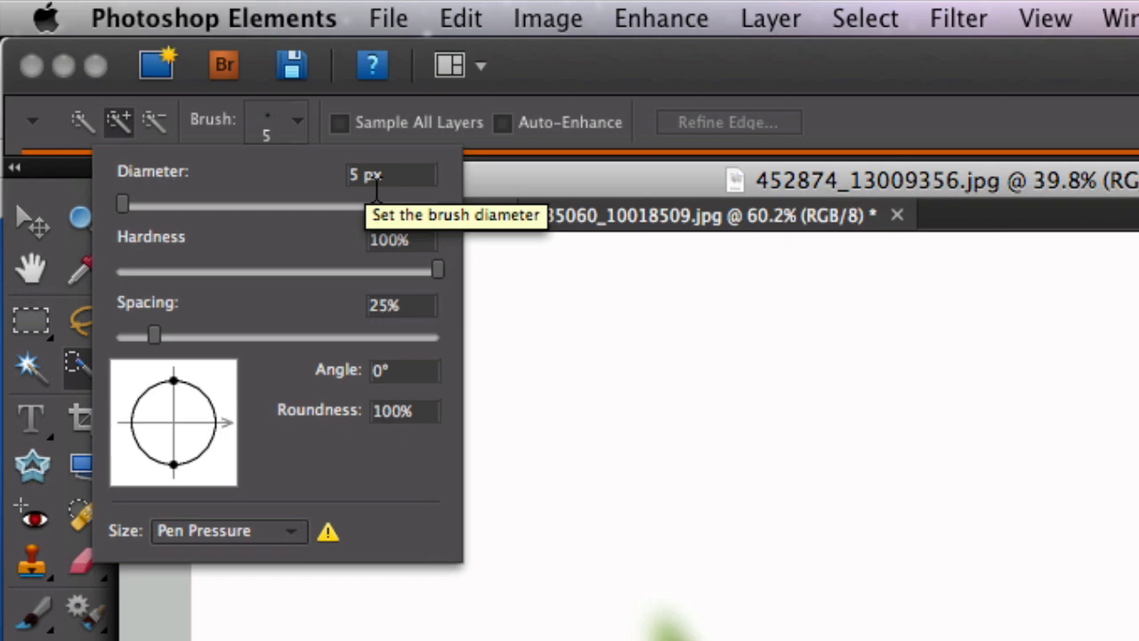
pyautogui.moveTo(333, 218)
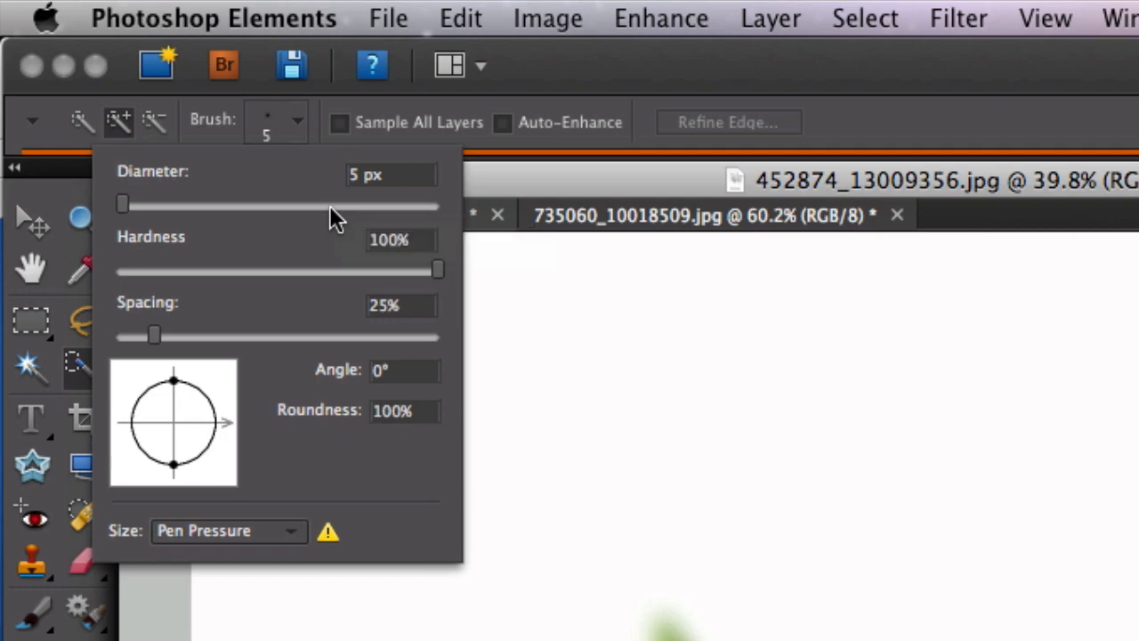
pyautogui.moveTo(747, 98)
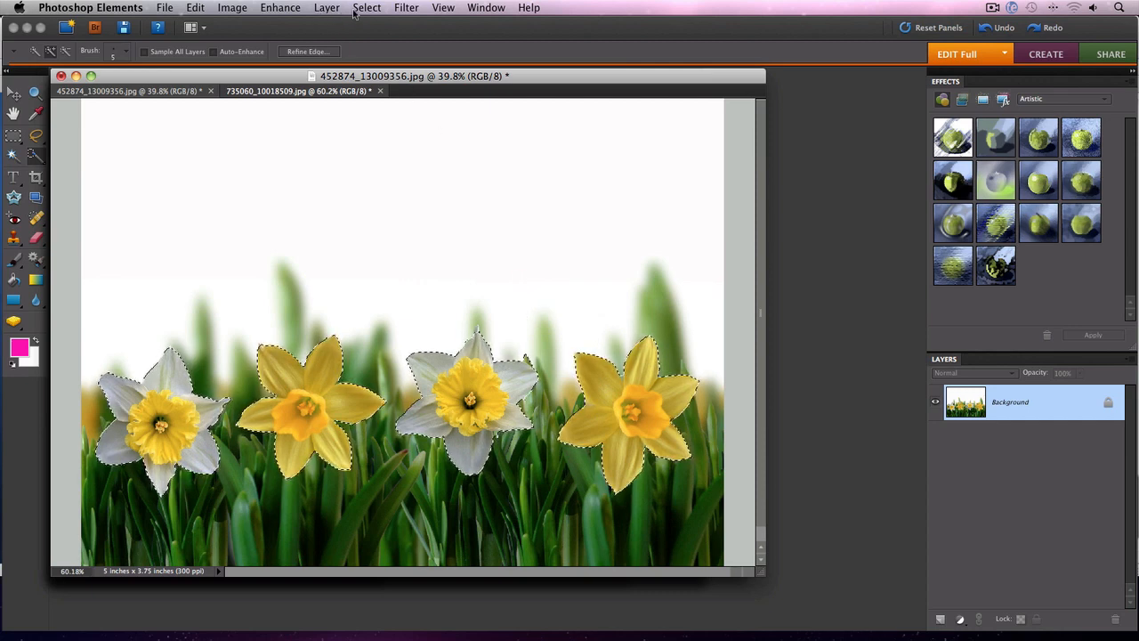
# Step: Invert the daffodil selection so it covers the grass and background
pyautogui.click(366, 7)
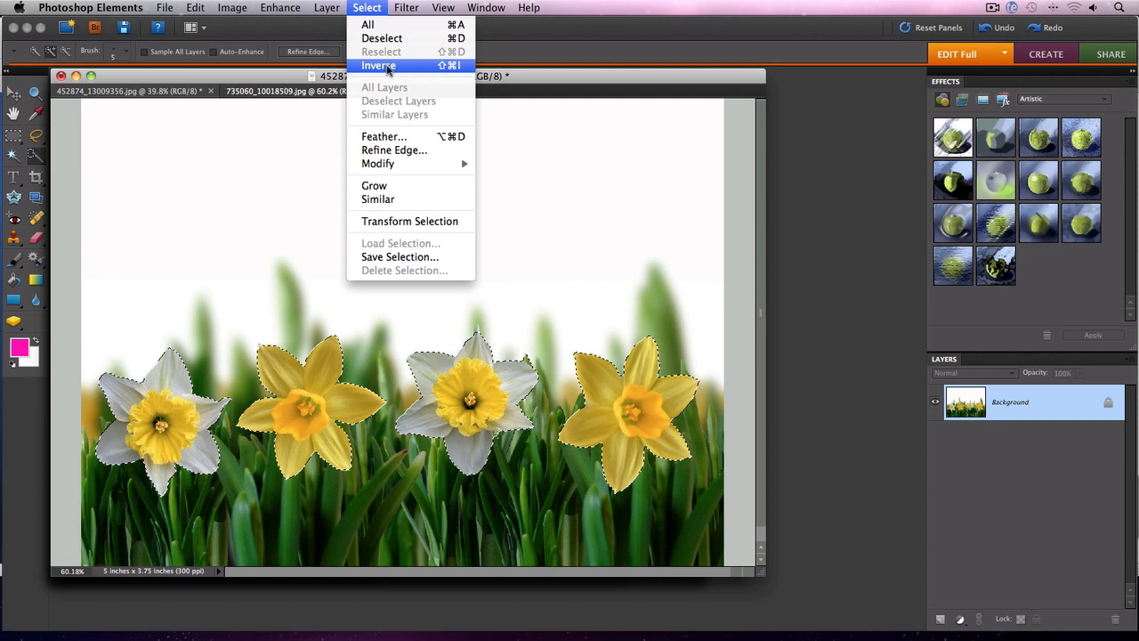
pyautogui.click(378, 65)
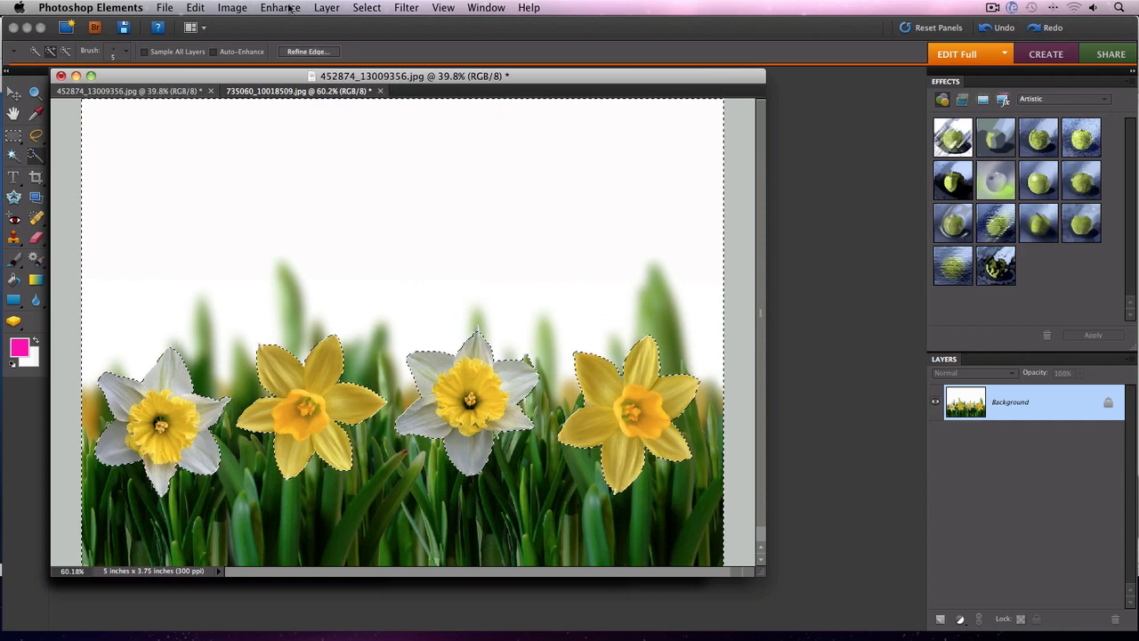
# Step: Convert the selected background to black and white with the Scenic Landscape style
pyautogui.click(281, 7)
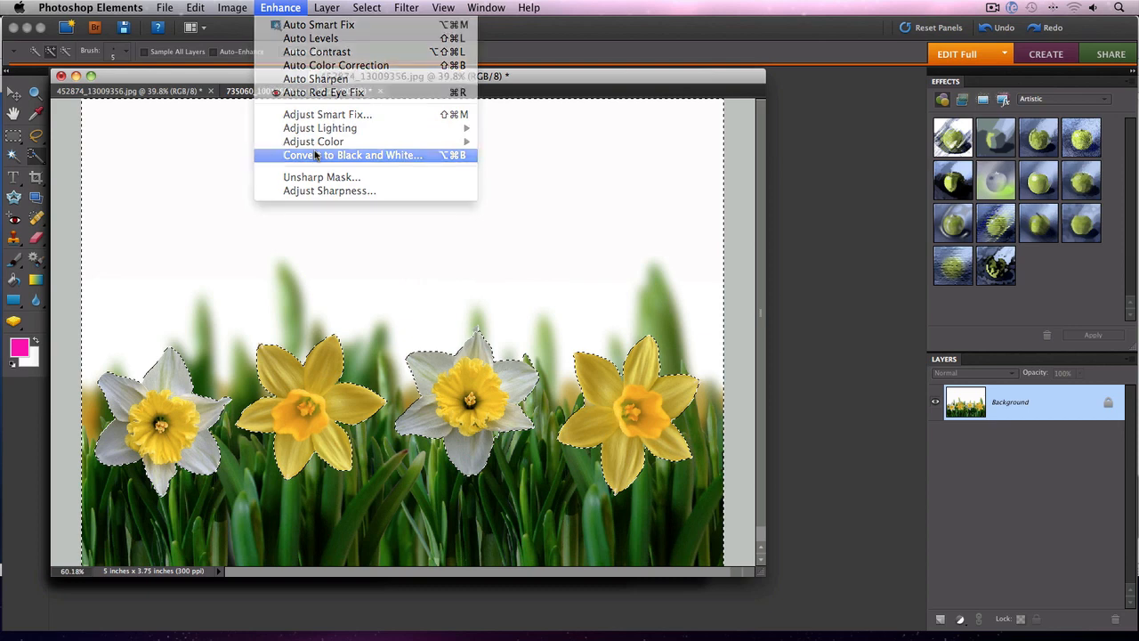
pyautogui.click(350, 154)
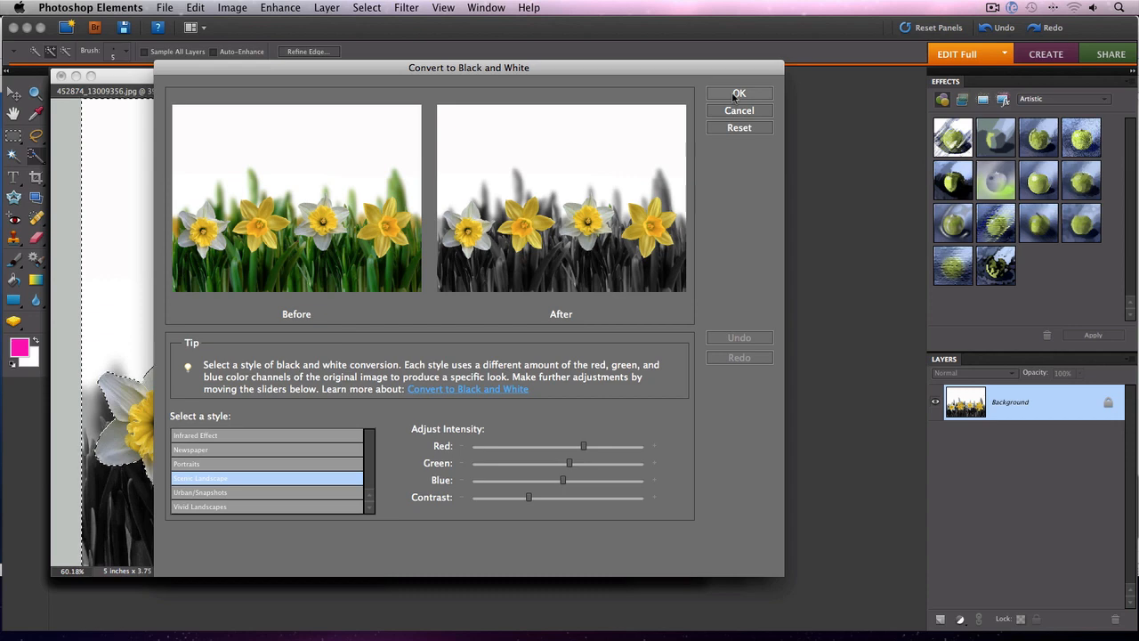
pyautogui.click(739, 94)
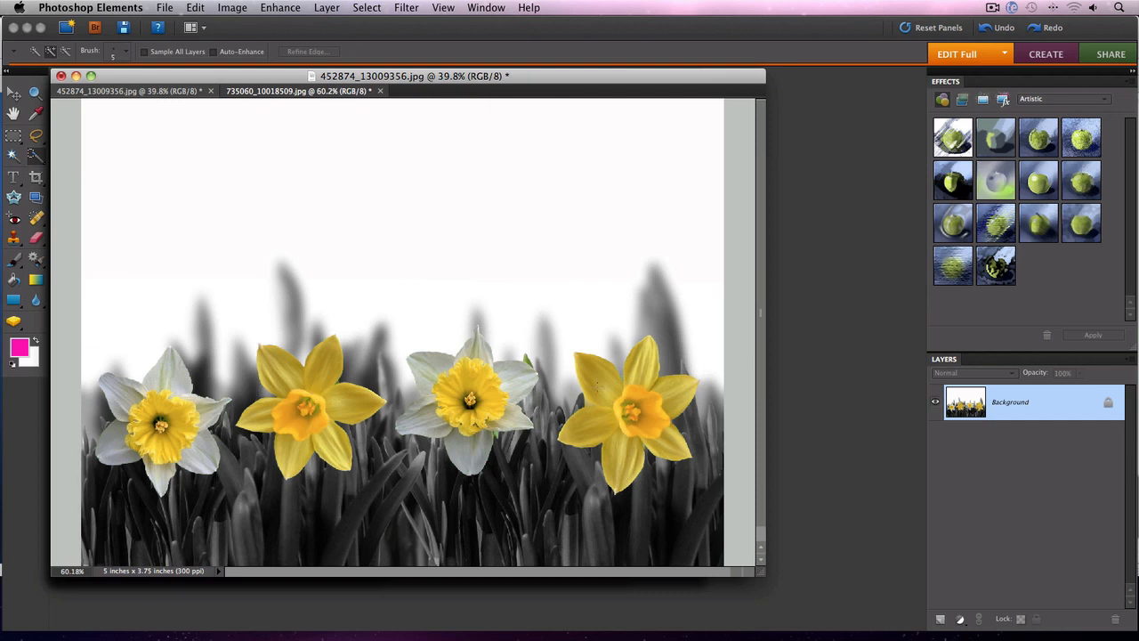
pyautogui.moveTo(545, 457)
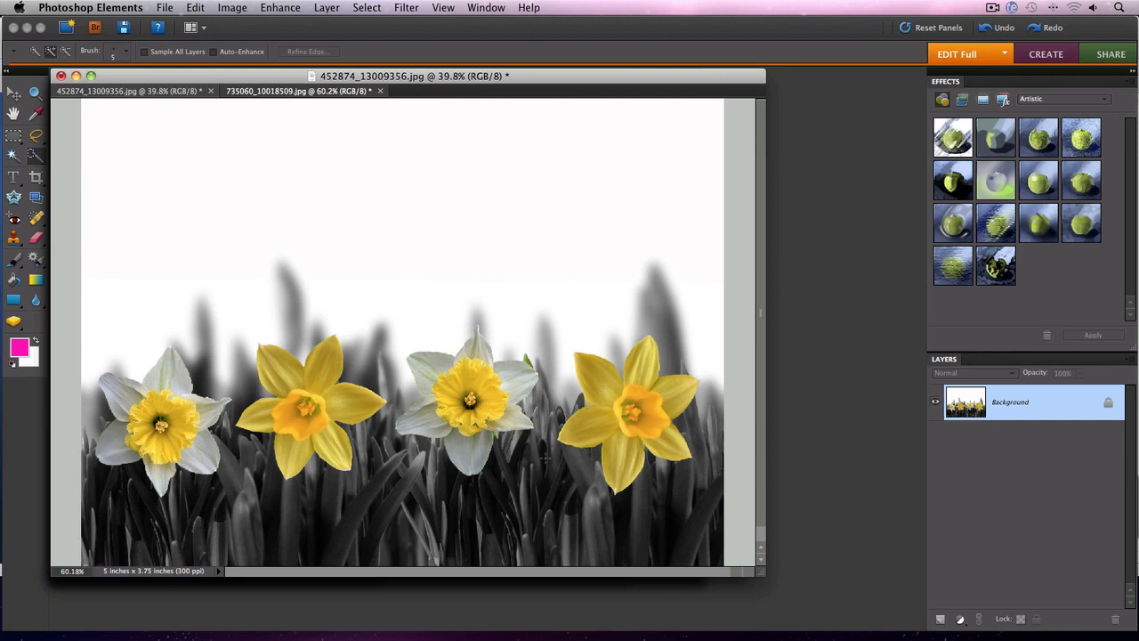